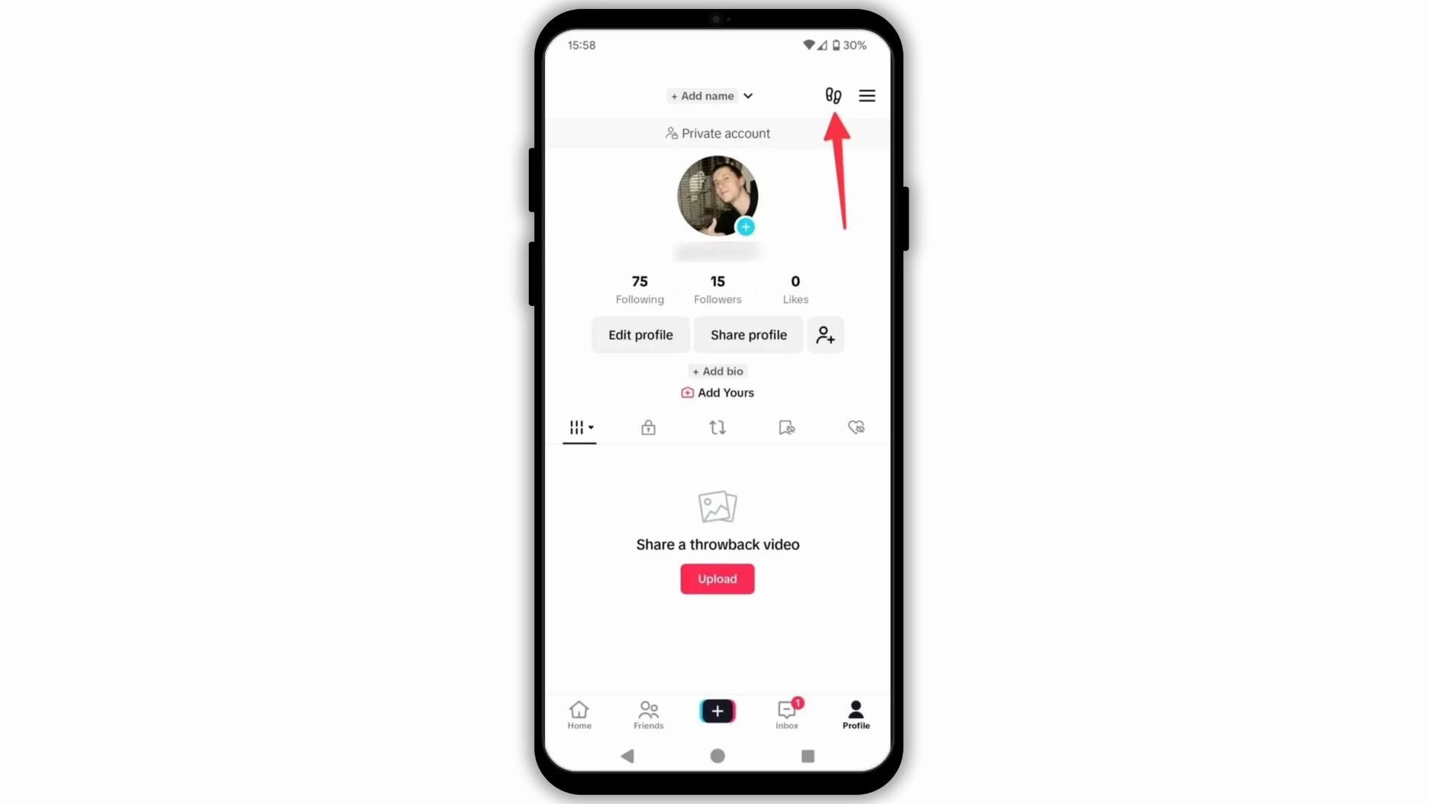
Open Profile views from the footprints icon to see three recent viewers with Nudge or Follow.
left_click(833, 94)
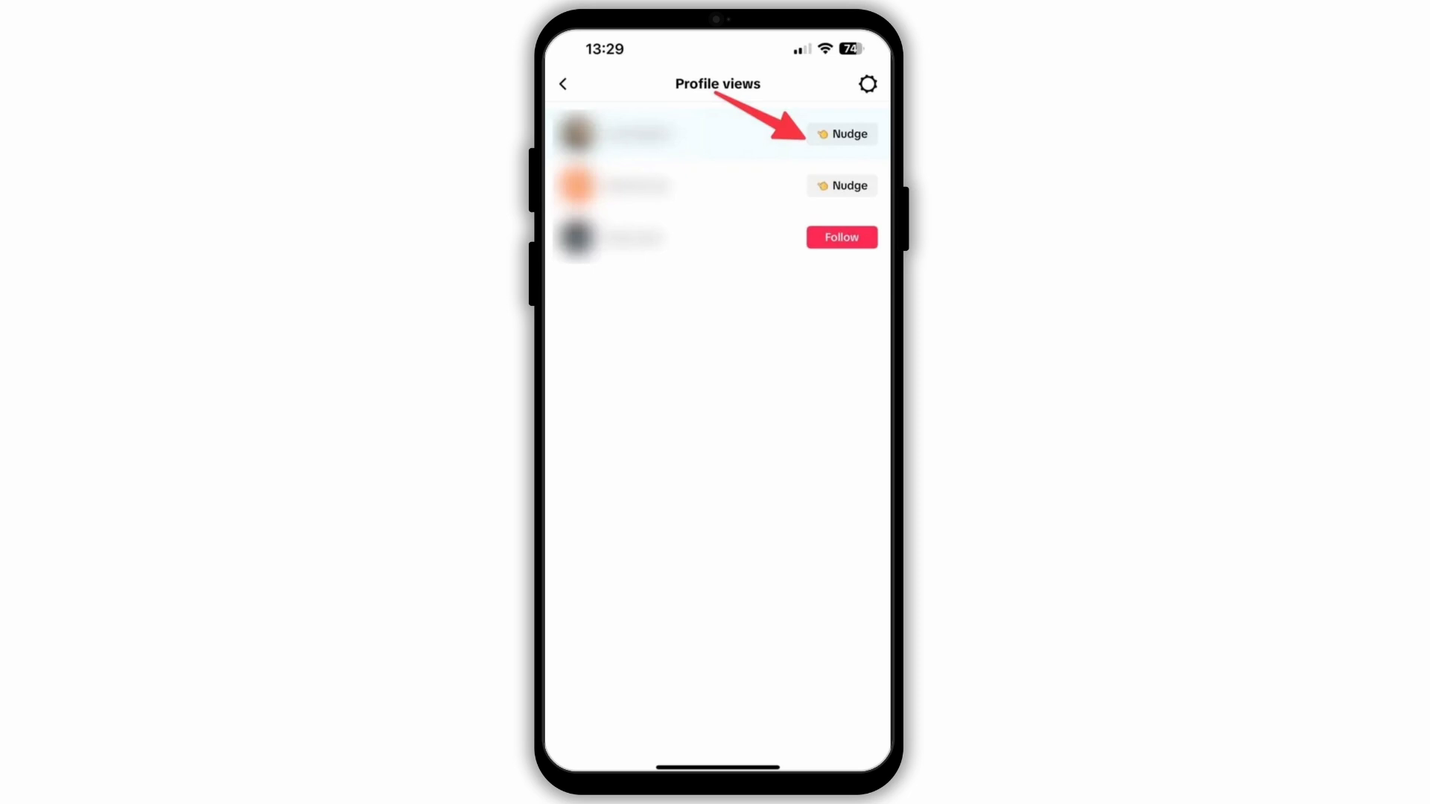